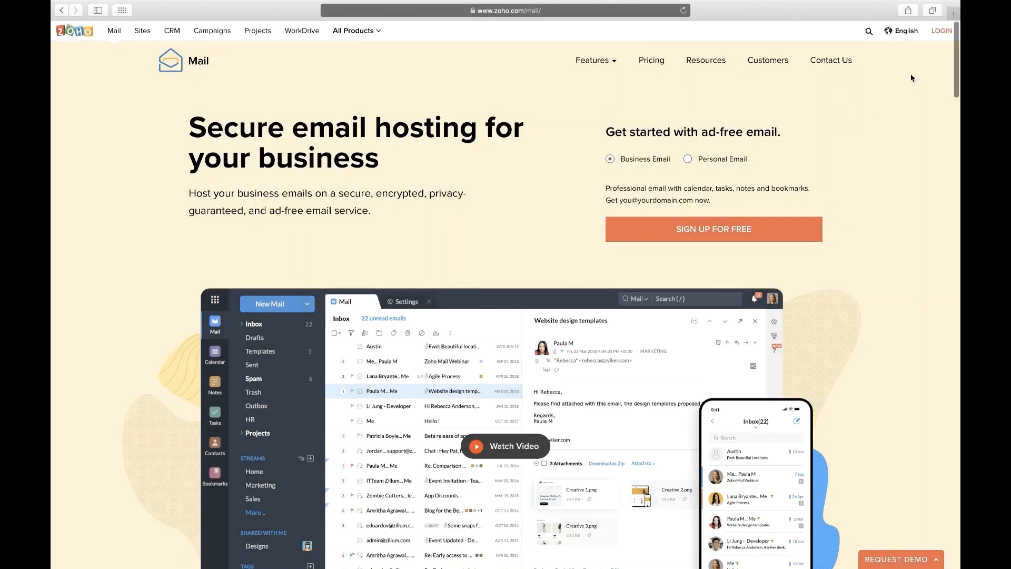
pyautogui.moveTo(930, 61)
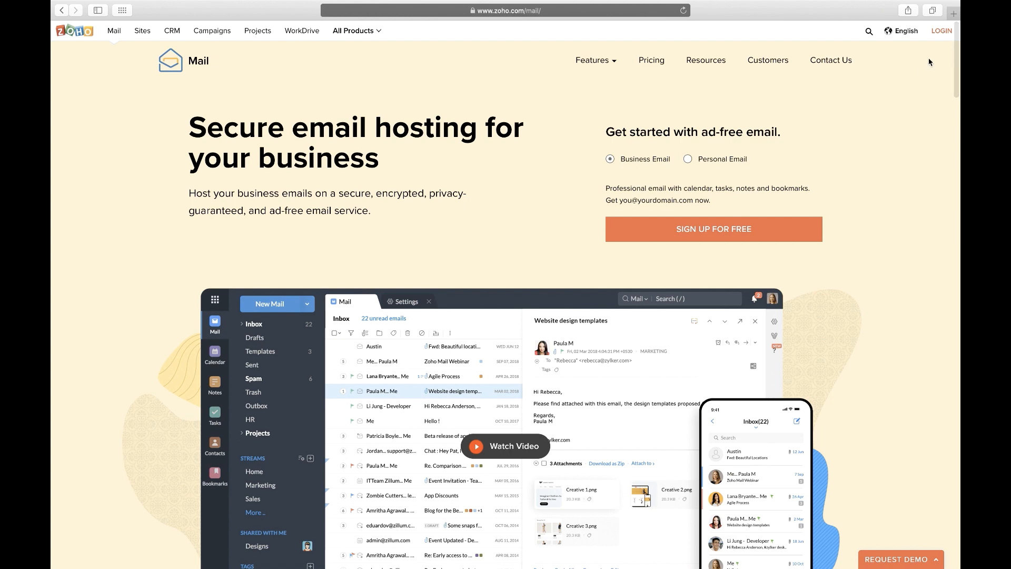
# Log into the inbox and bring up the 'Campaign restructure' thread from Charlie Brown
pyautogui.click(940, 30)
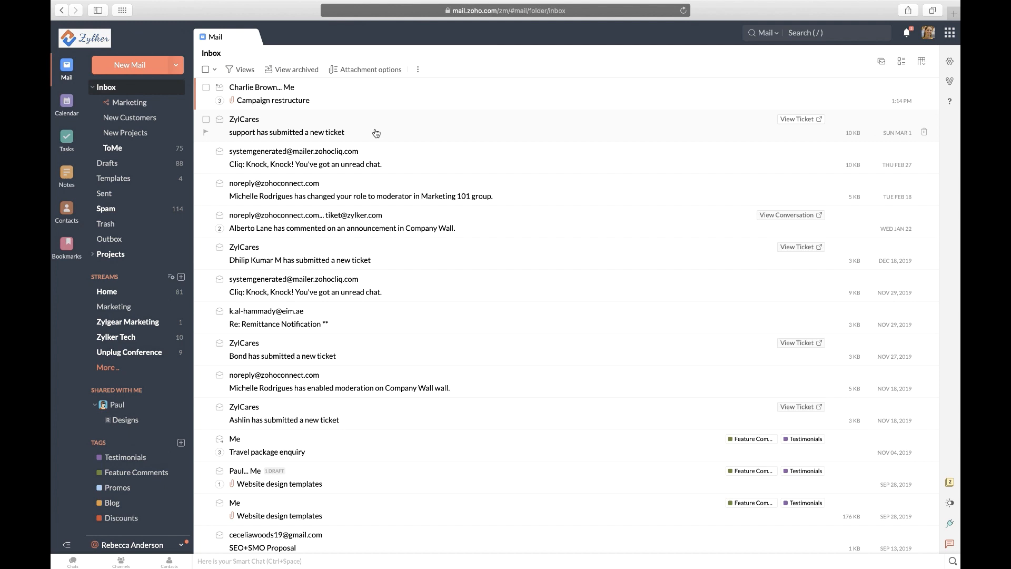
pyautogui.moveTo(362, 120)
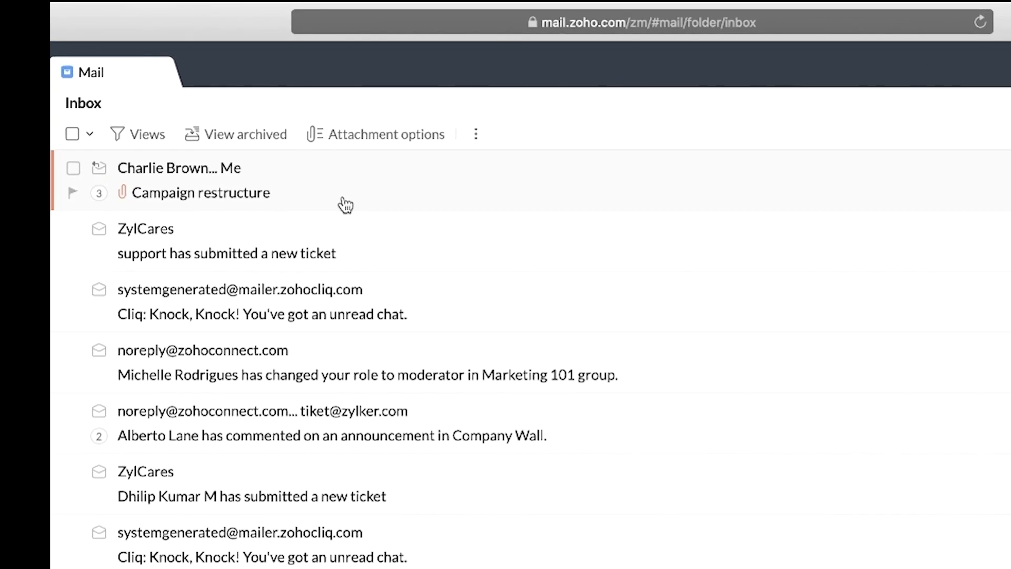
pyautogui.click(200, 192)
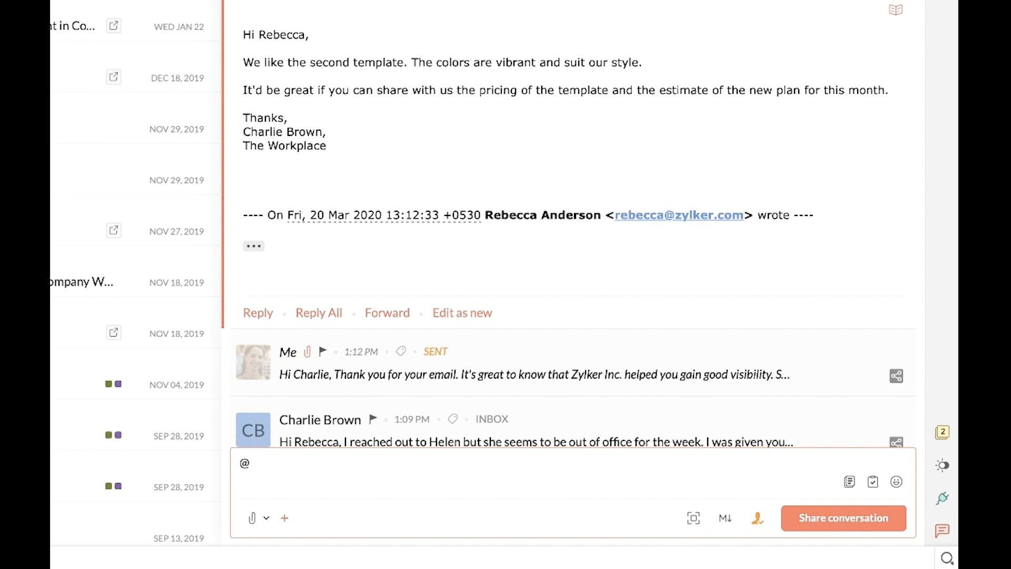
pyautogui.write('Paula, can you come up')
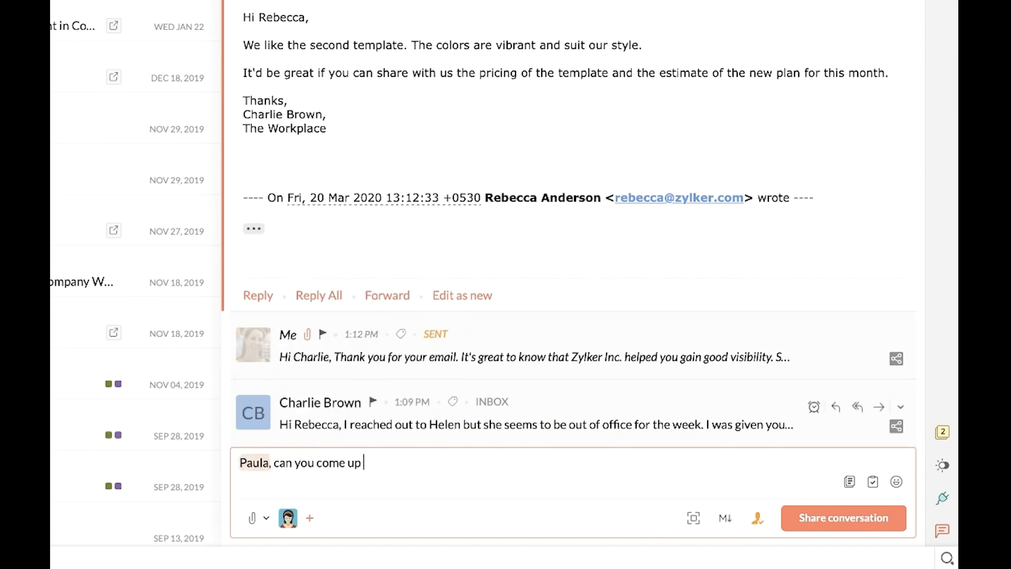
pyautogui.write('with an estimat')
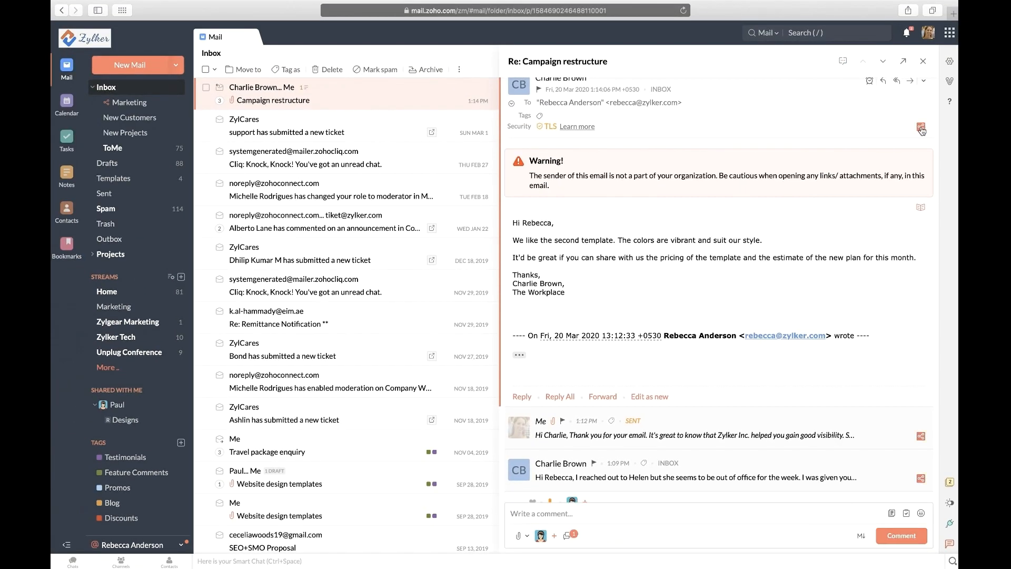
pyautogui.click(921, 128)
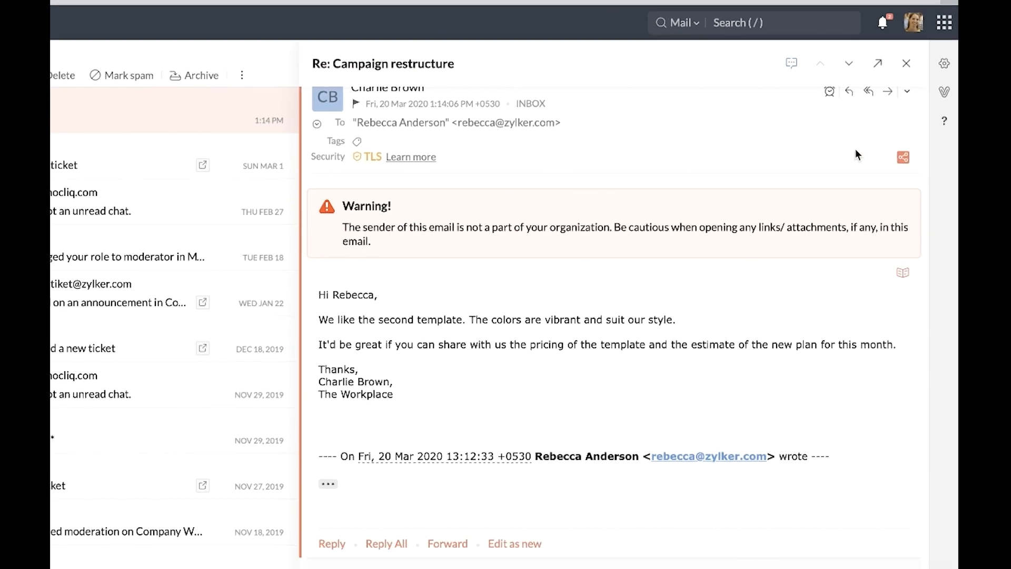
pyautogui.write('@Helen')
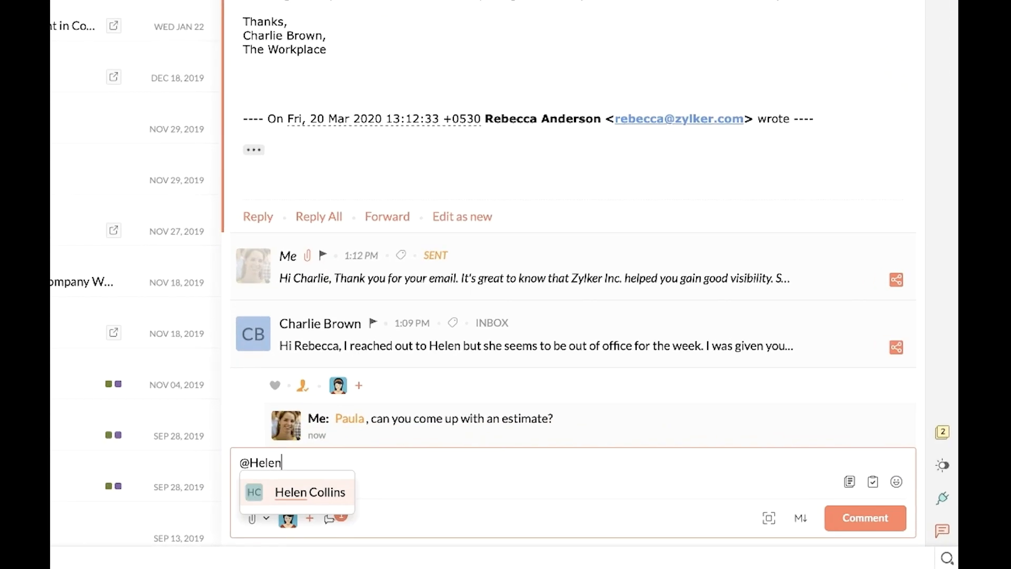
pyautogui.click(310, 491)
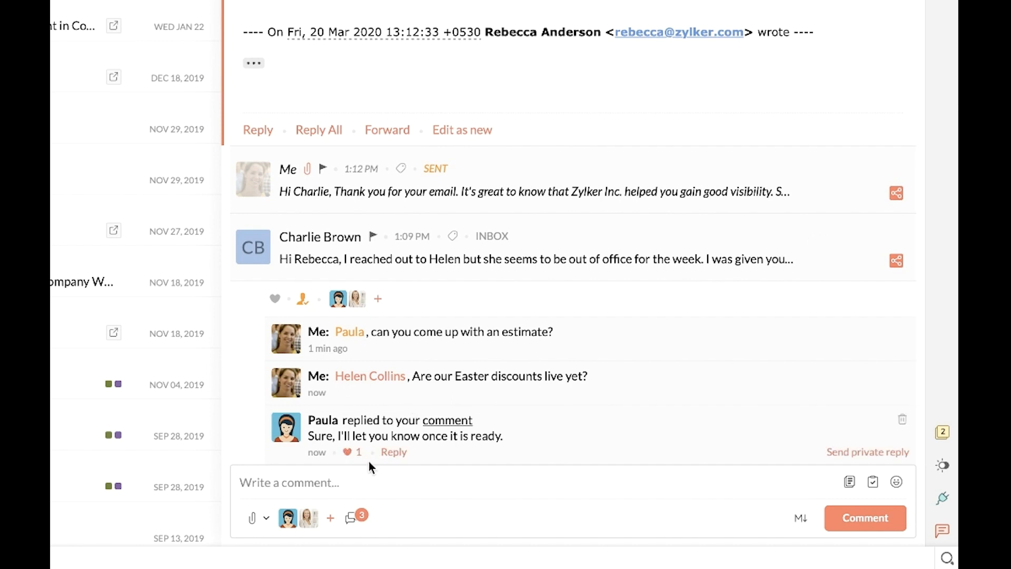
# Reply 'Thanks!' to Paula's comment and post it to the thread
pyautogui.click(393, 452)
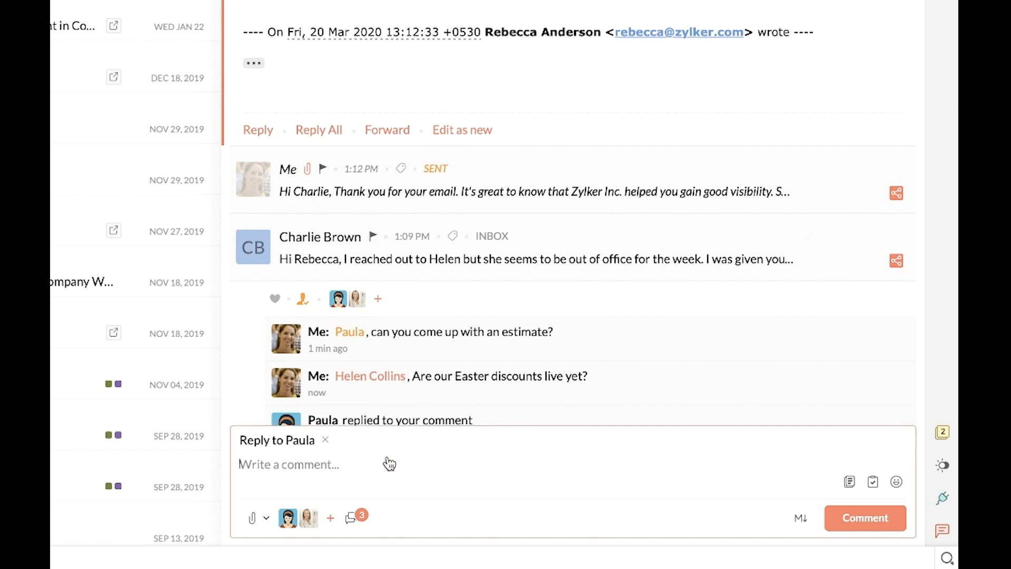
pyautogui.write('Thanks!')
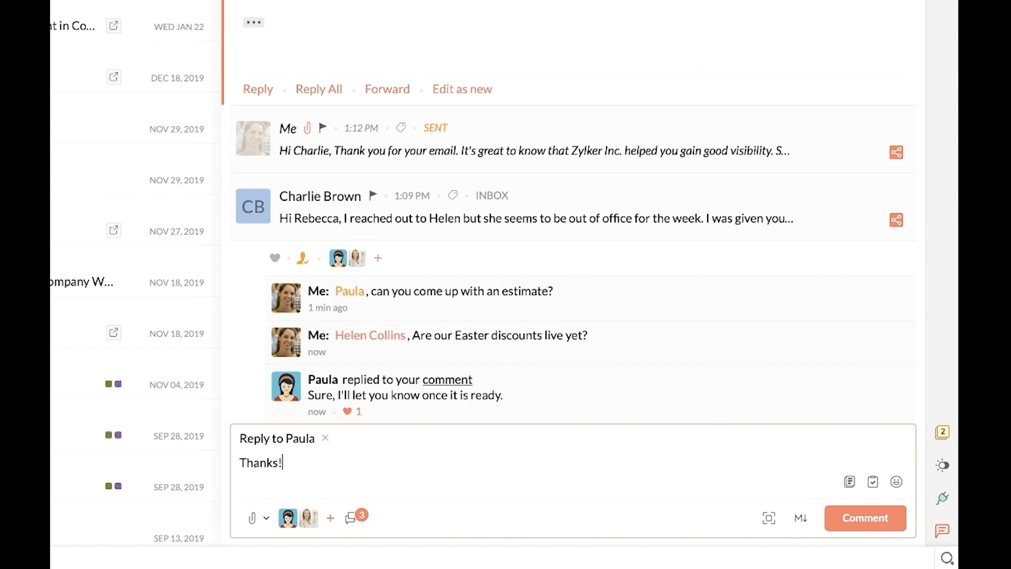
pyautogui.click(865, 518)
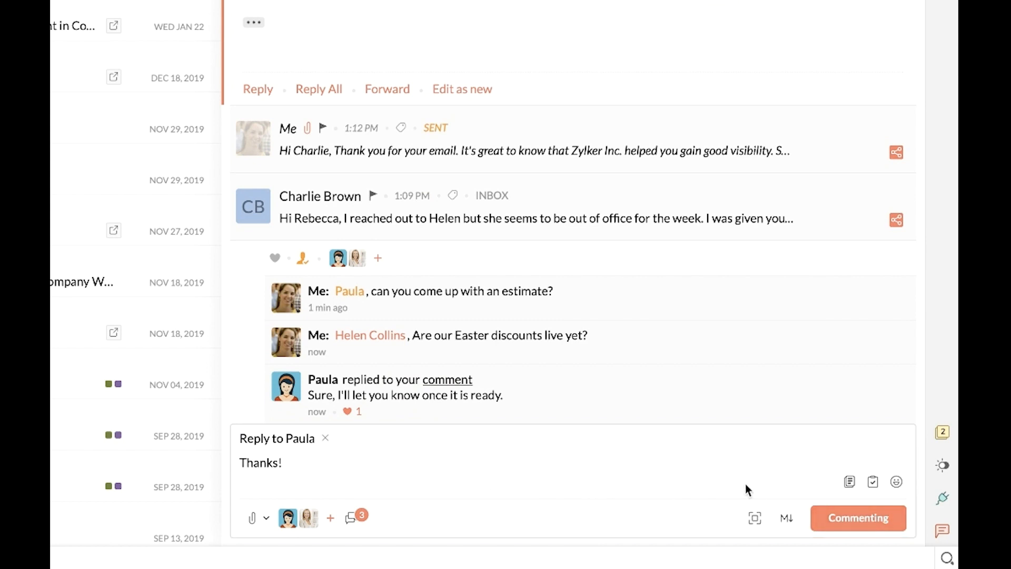
pyautogui.click(856, 518)
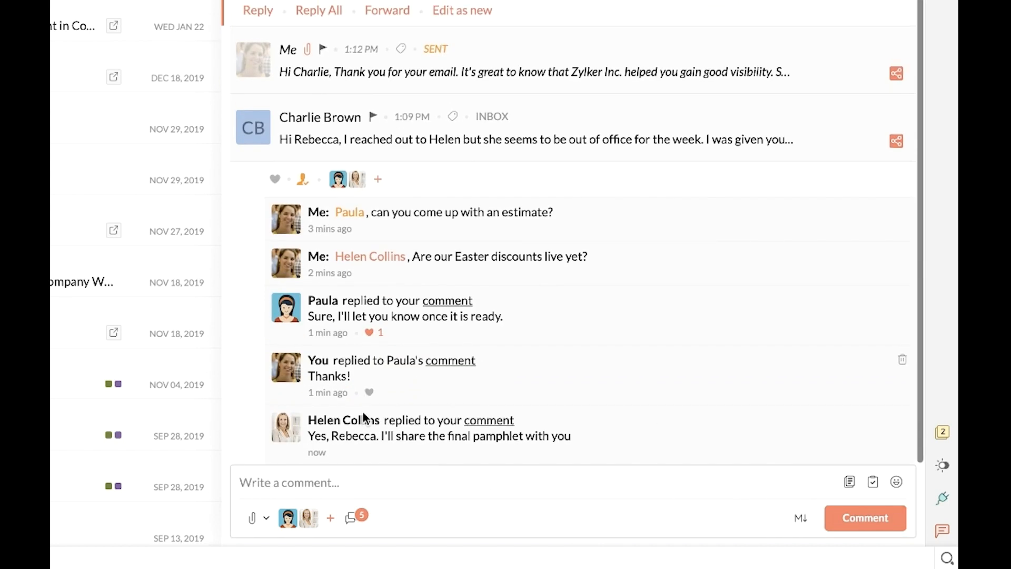